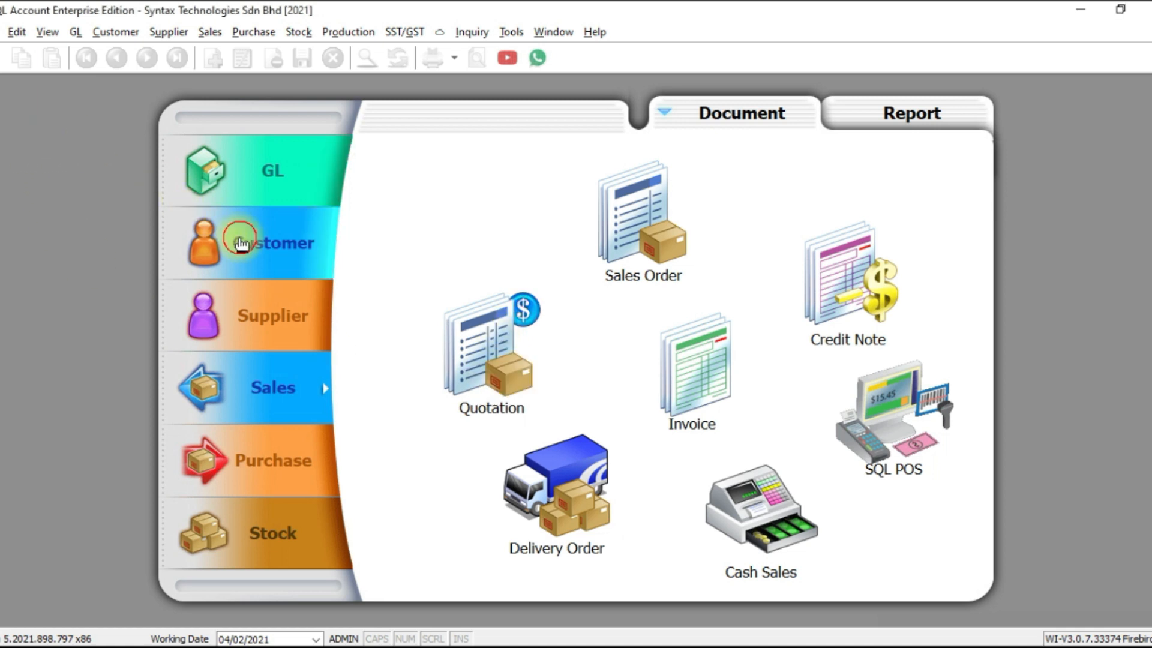
# Check Kitty Security Sdn Bhd's mobile number in its customer record, then list sales invoices.
pyautogui.click(240, 243)
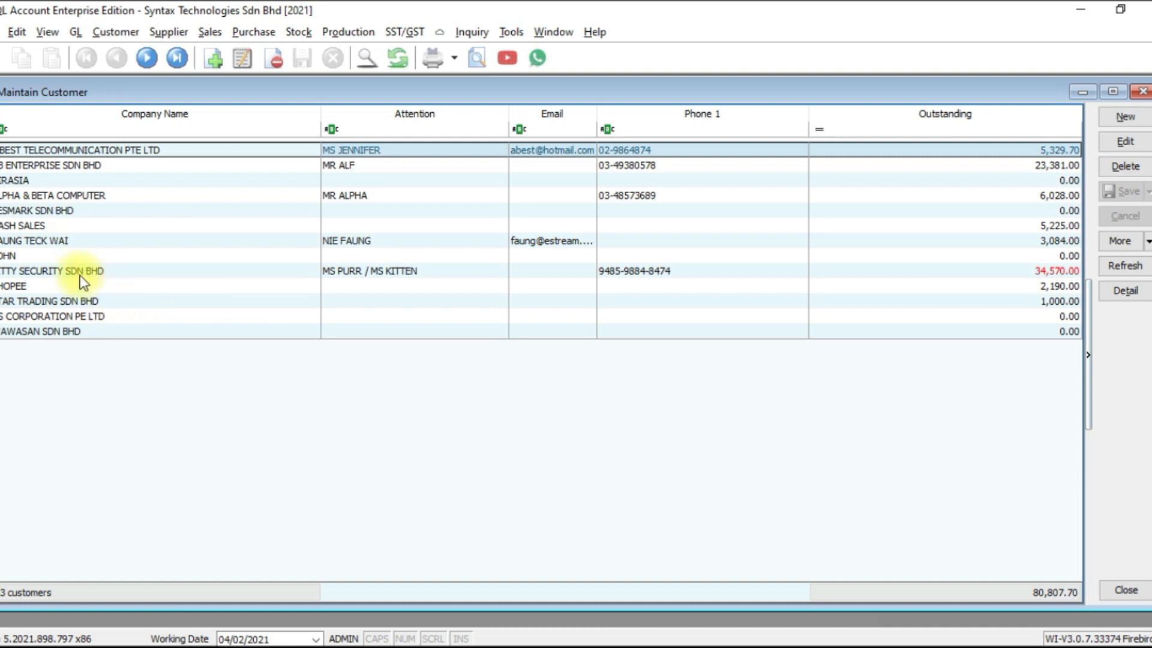
pyautogui.doubleClick(52, 270)
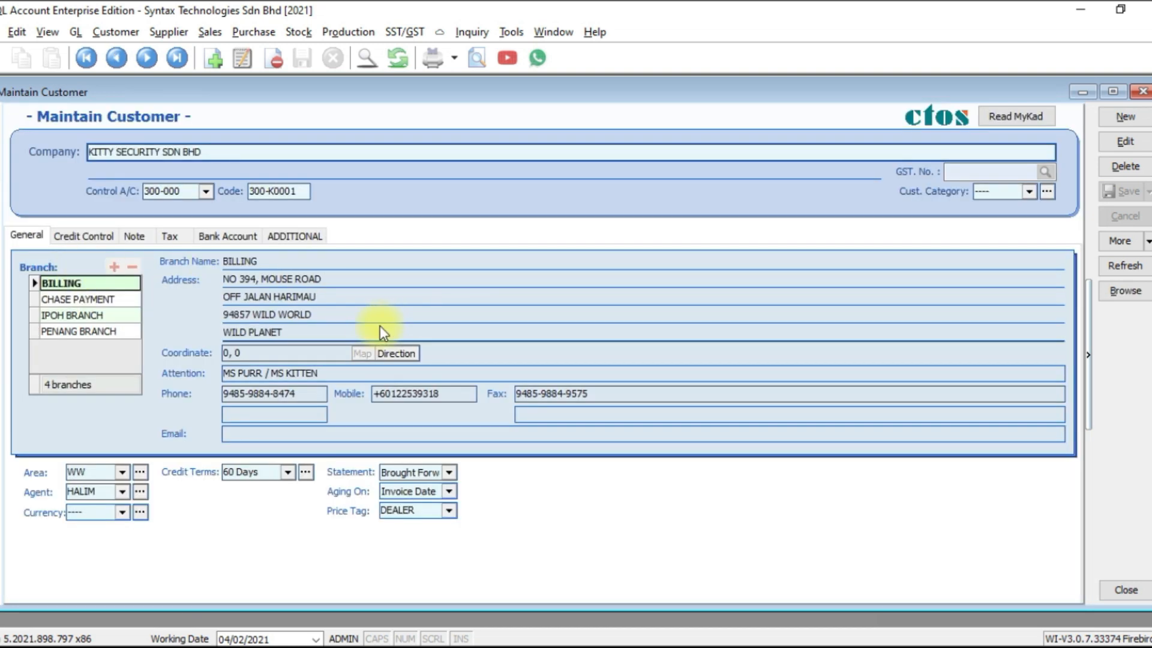
pyautogui.click(422, 393)
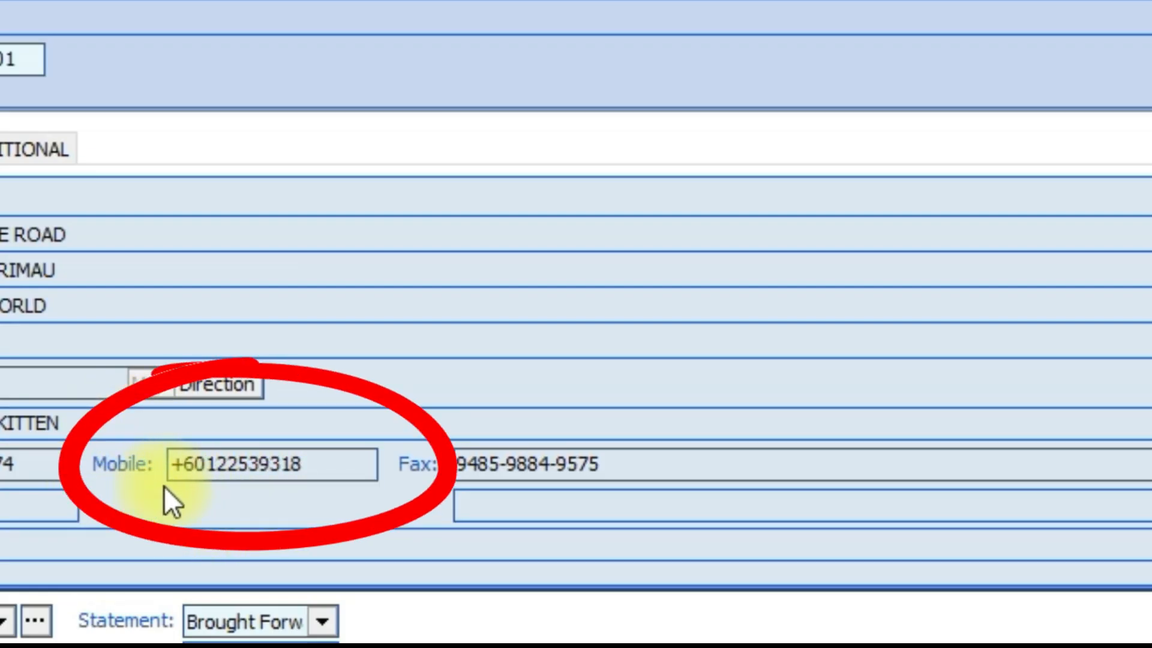
pyautogui.click(184, 463)
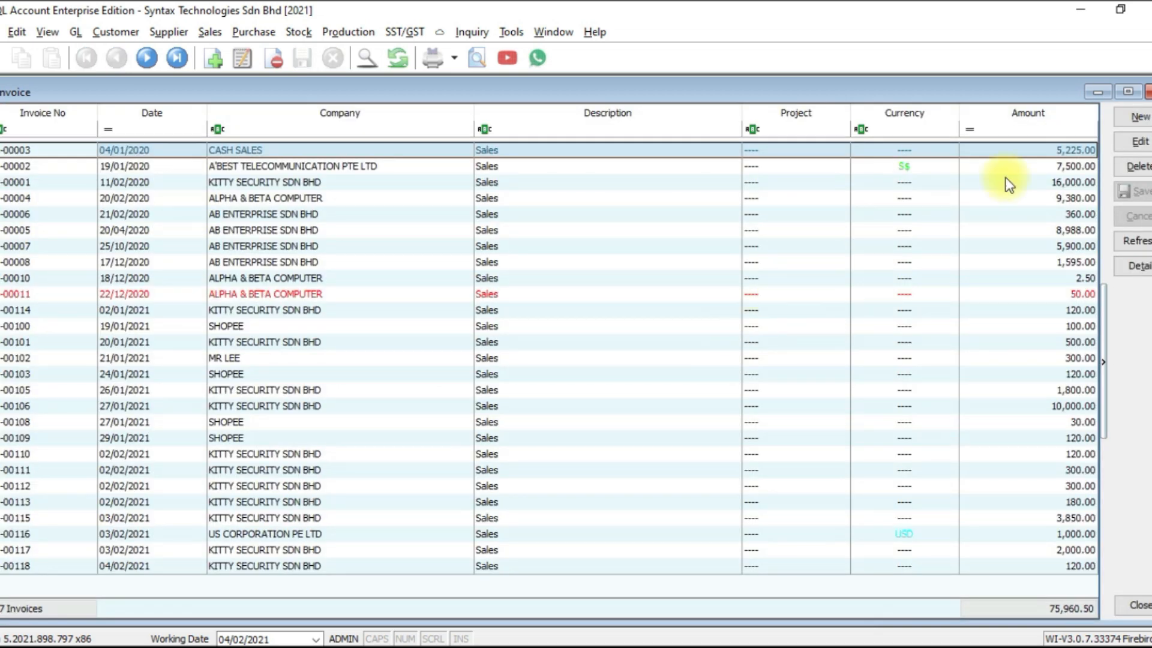
# Save new invoice IV-00119 for customer 300-K0001 with item M-PRE-120 totalling 120.00.
pyautogui.click(1138, 115)
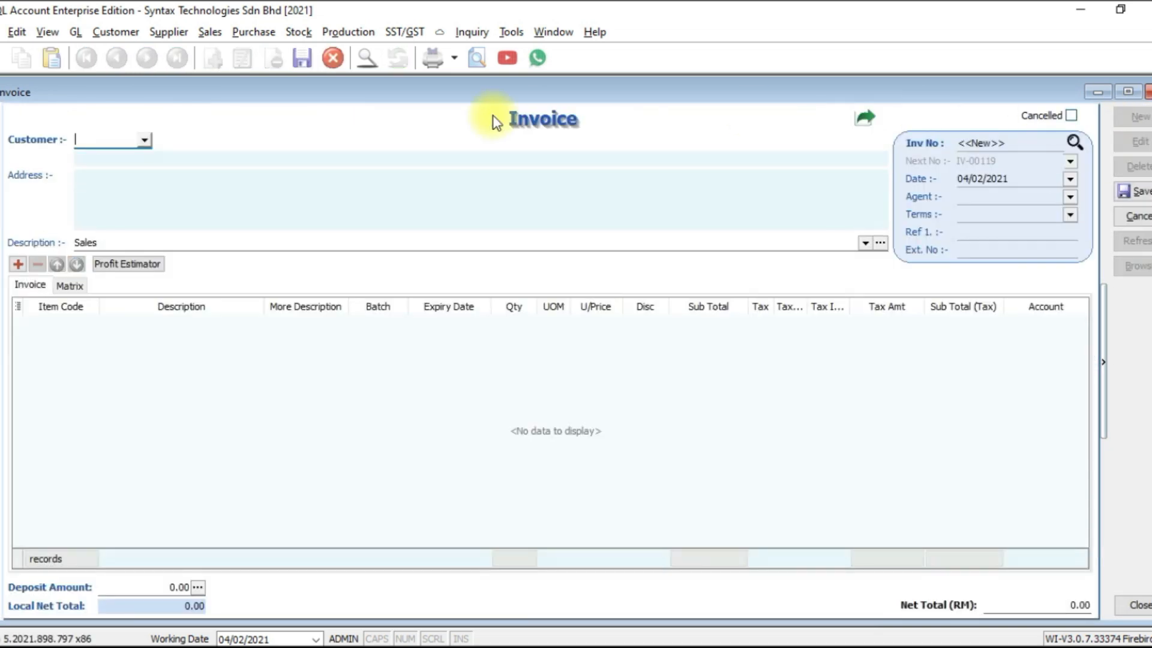
pyautogui.click(111, 140)
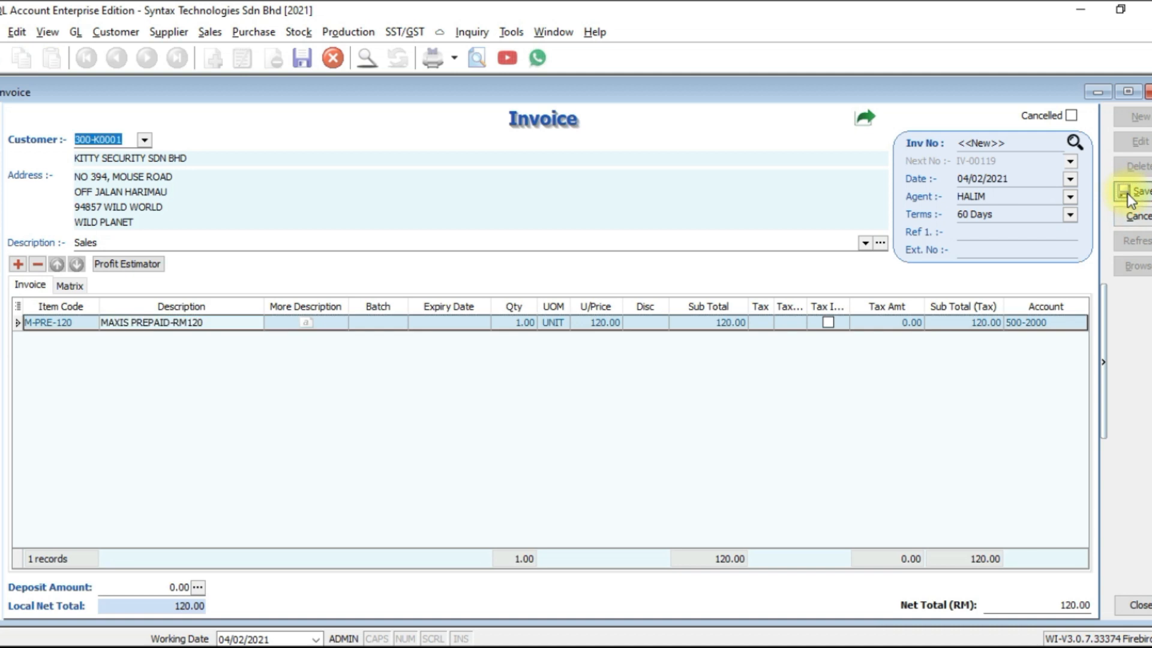
pyautogui.click(1138, 191)
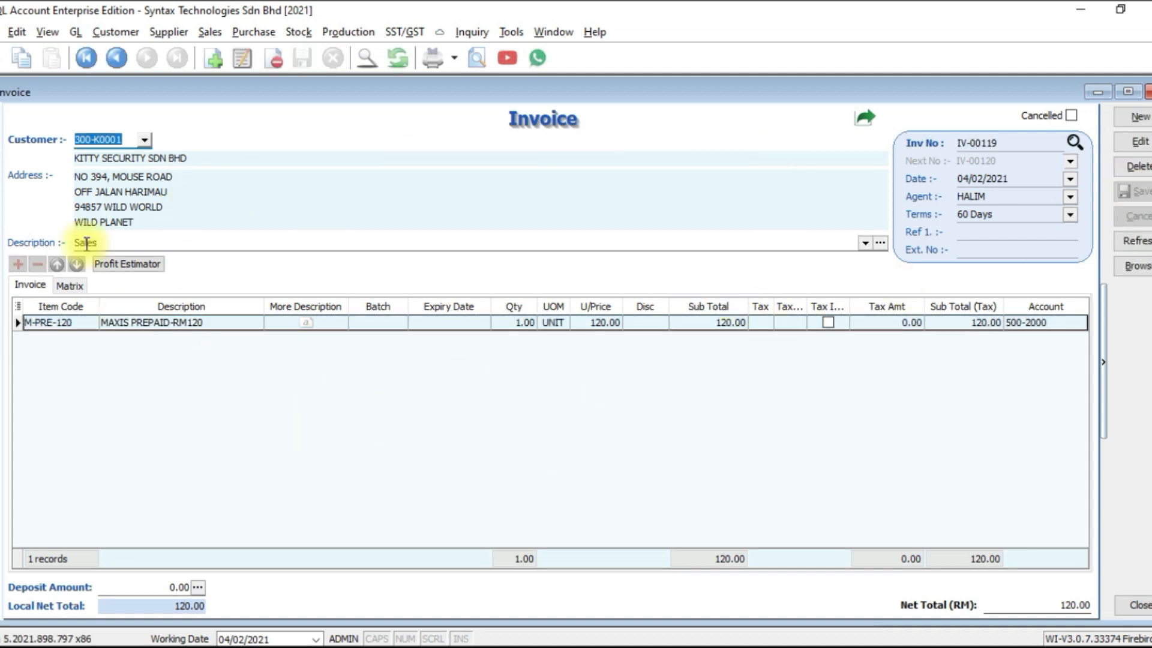
pyautogui.moveTo(377, 153)
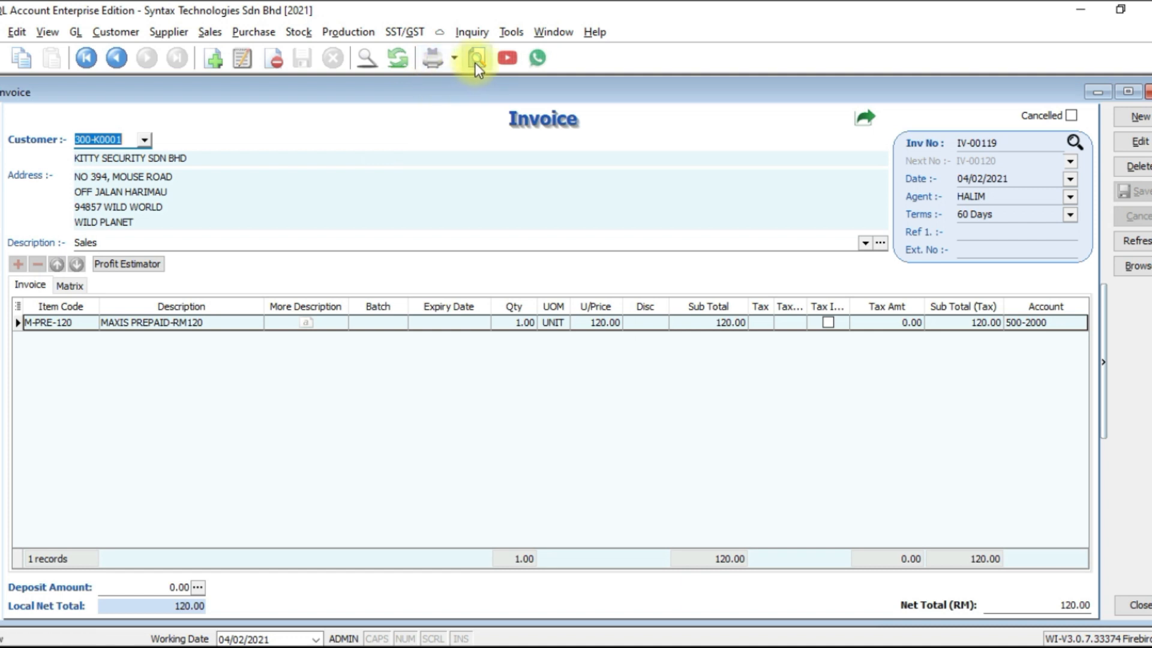
# Preview invoice IV-00119 and share it via WhatsApp from the report viewer.
pyautogui.click(474, 58)
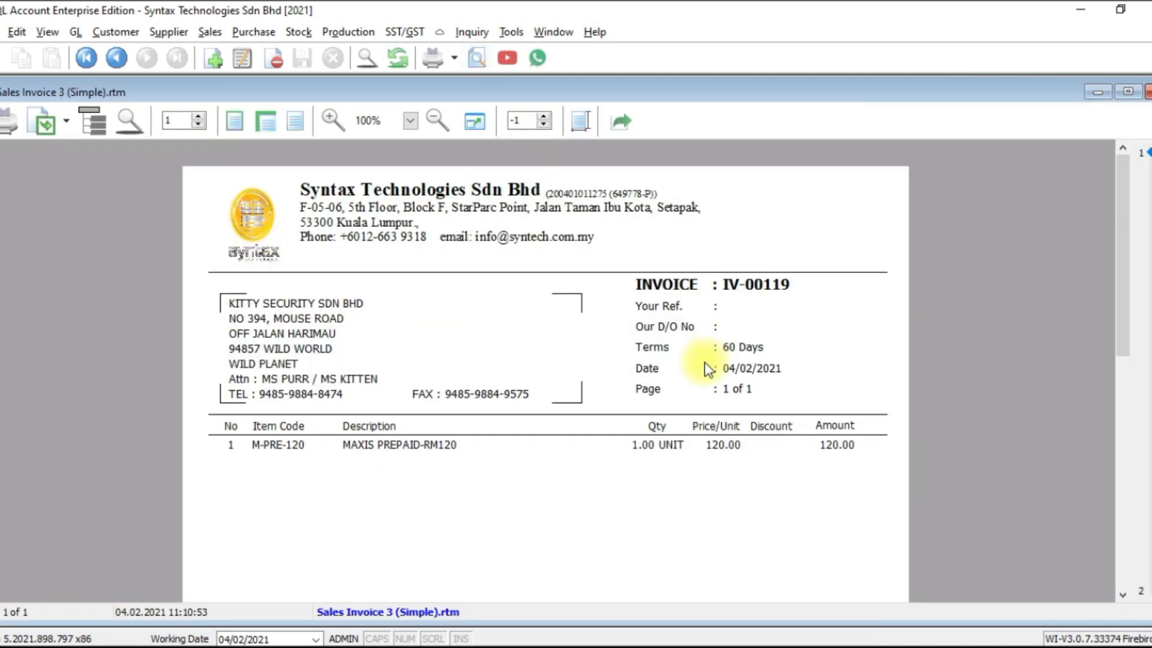
pyautogui.moveTo(552, 181)
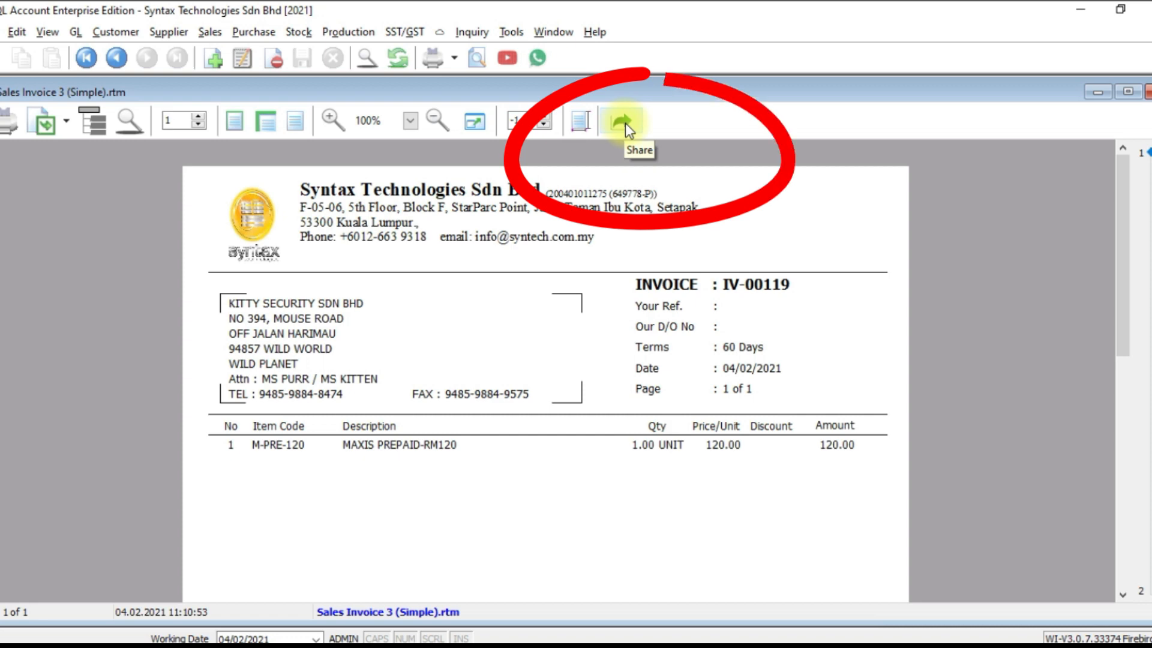
pyautogui.click(622, 121)
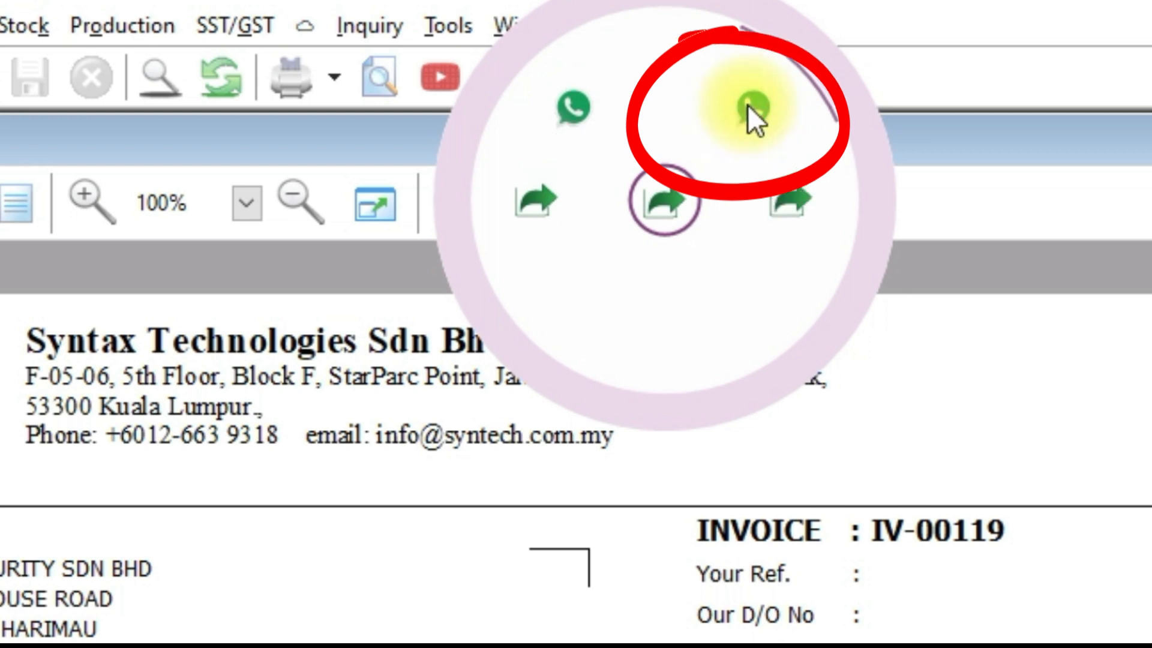
pyautogui.click(747, 105)
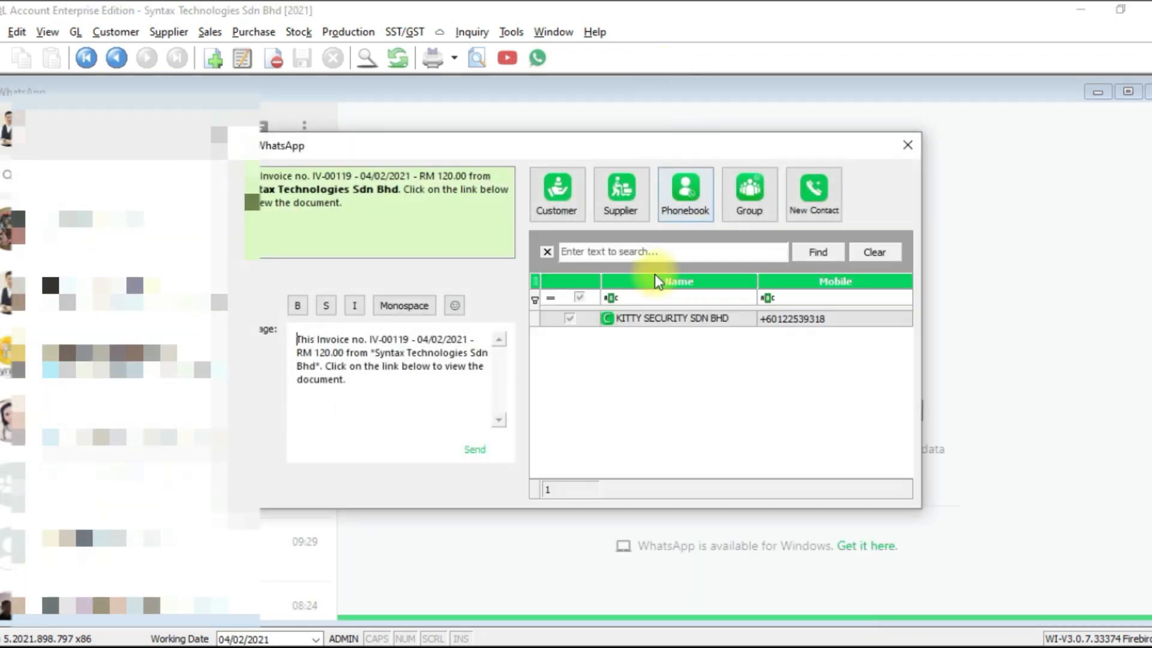
# Browse customer, supplier, phonebook and group recipient lists, keeping Kitty Security Sdn Bhd ticked.
pyautogui.click(569, 318)
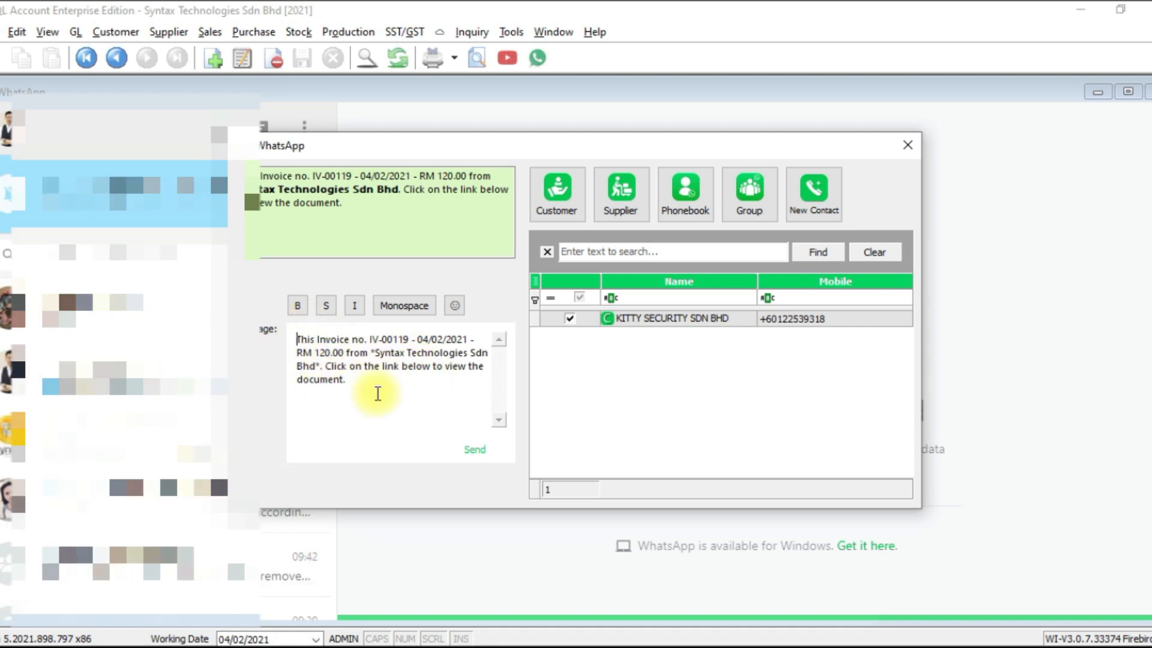
pyautogui.moveTo(611, 304)
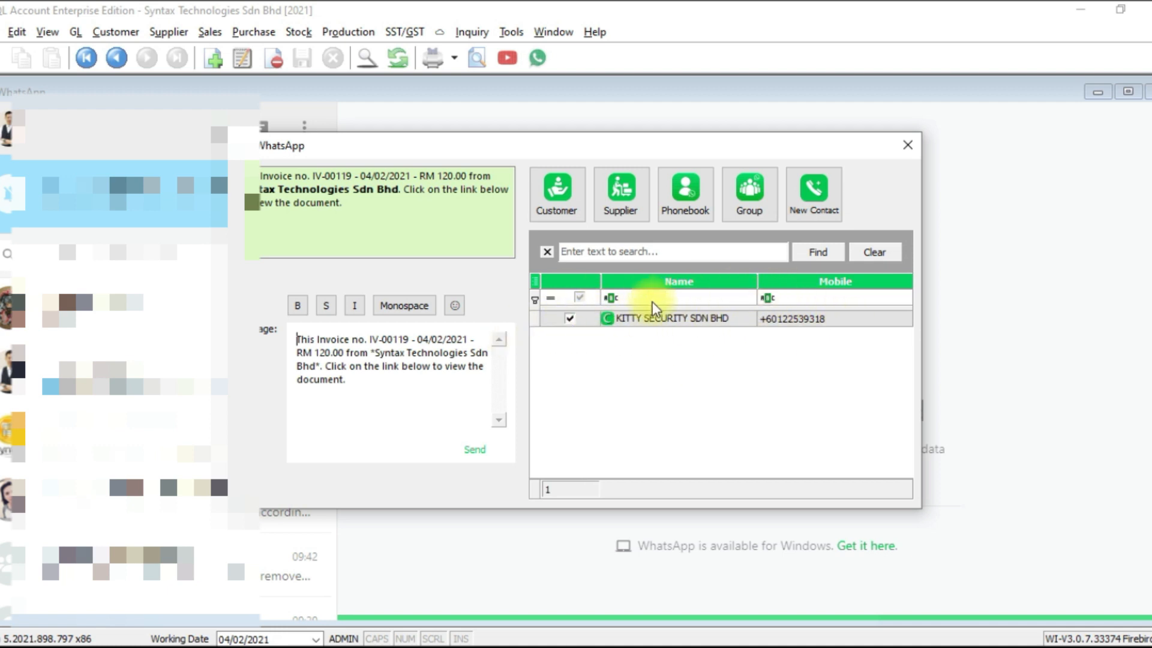
pyautogui.click(570, 318)
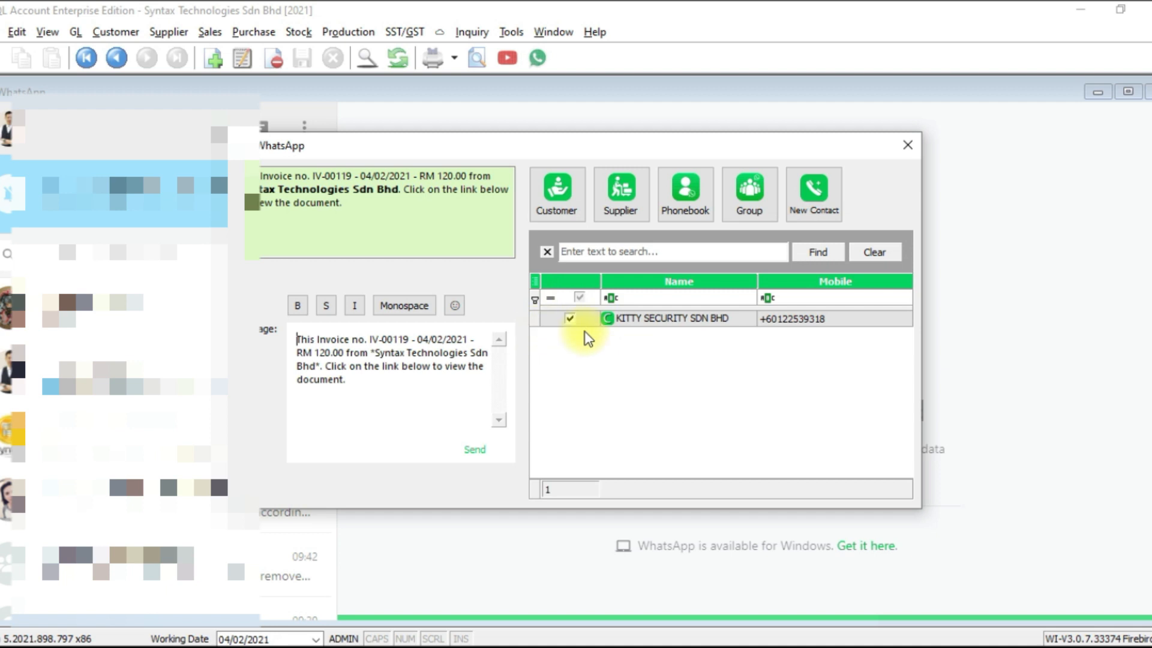
pyautogui.click(556, 193)
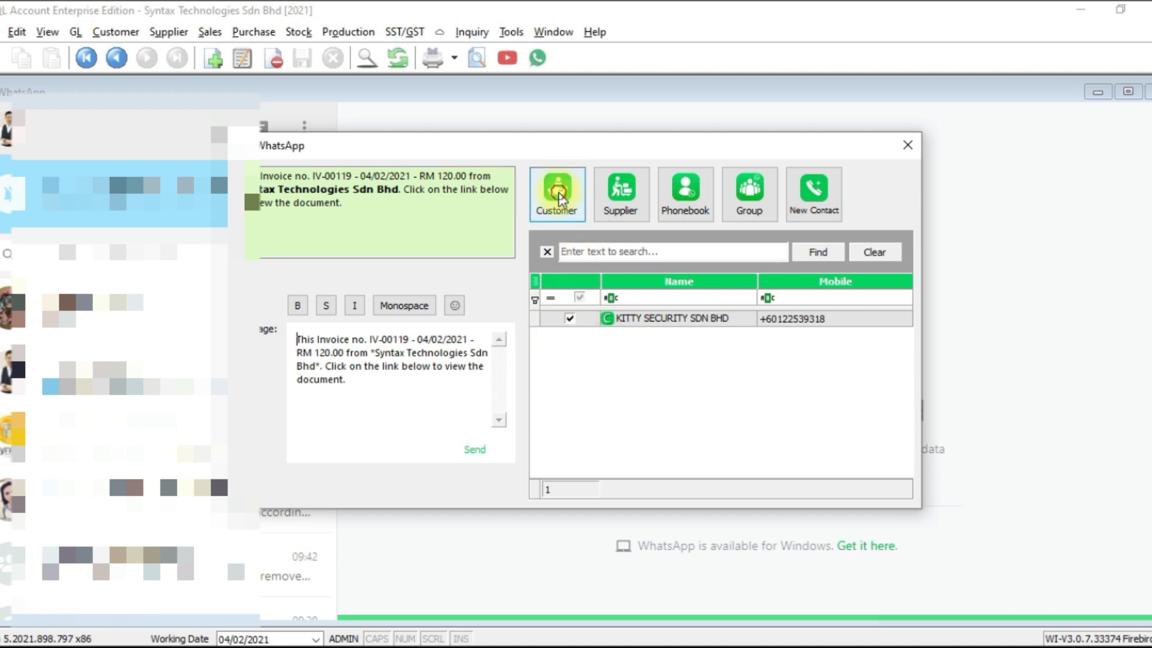
pyautogui.click(556, 193)
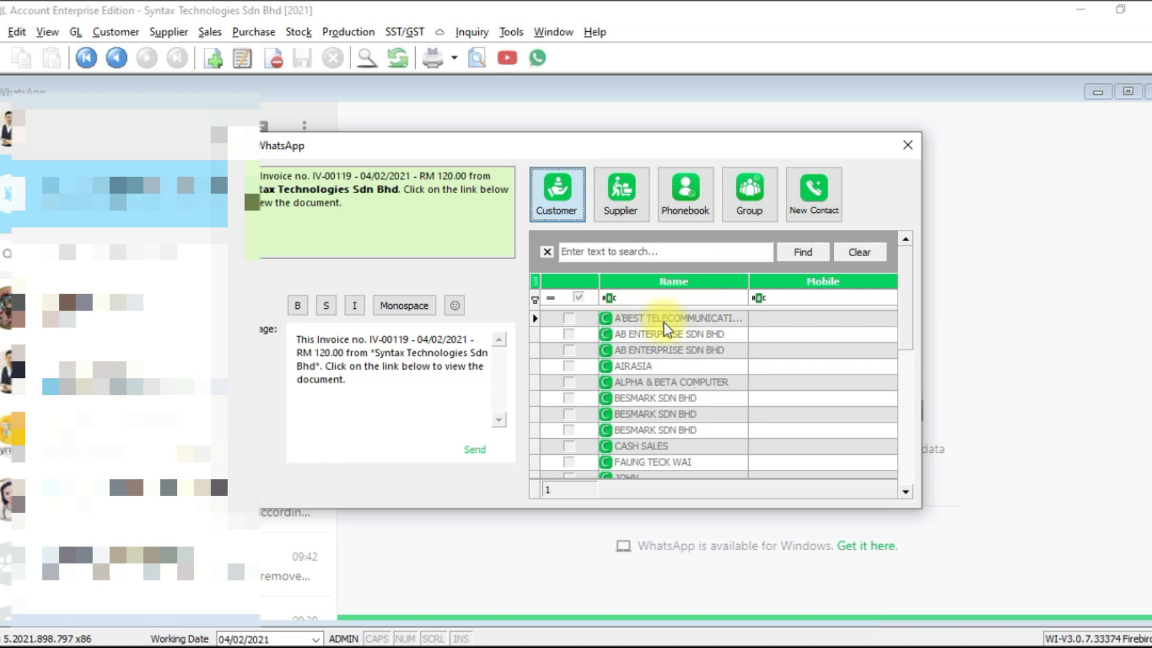
pyautogui.click(619, 192)
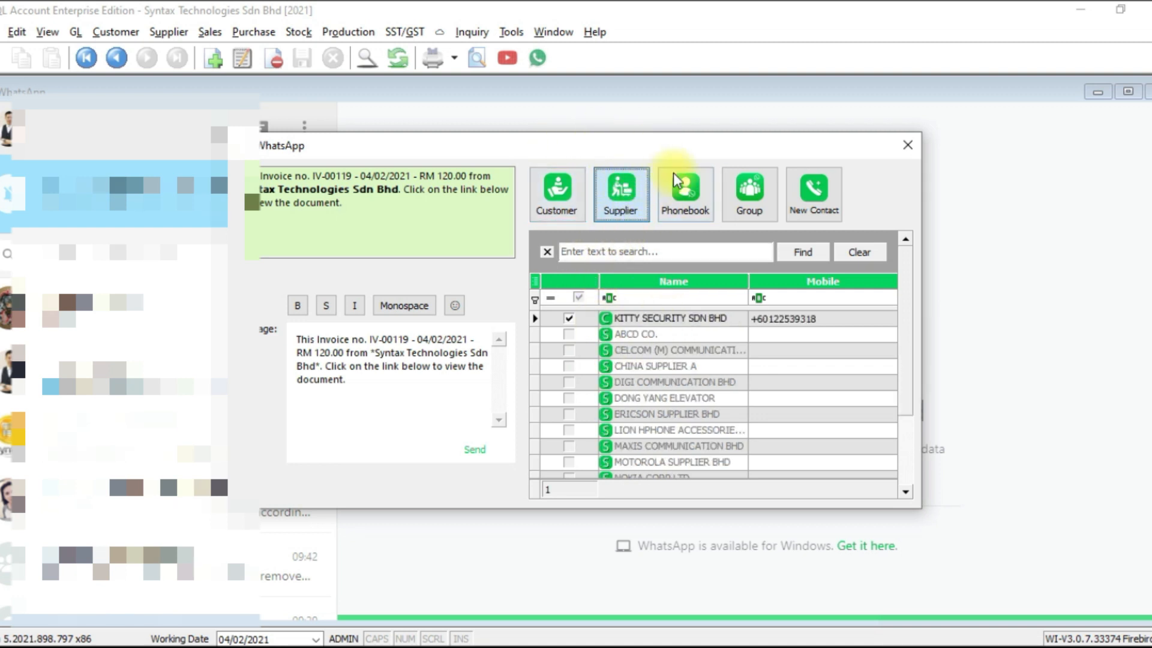
pyautogui.click(684, 194)
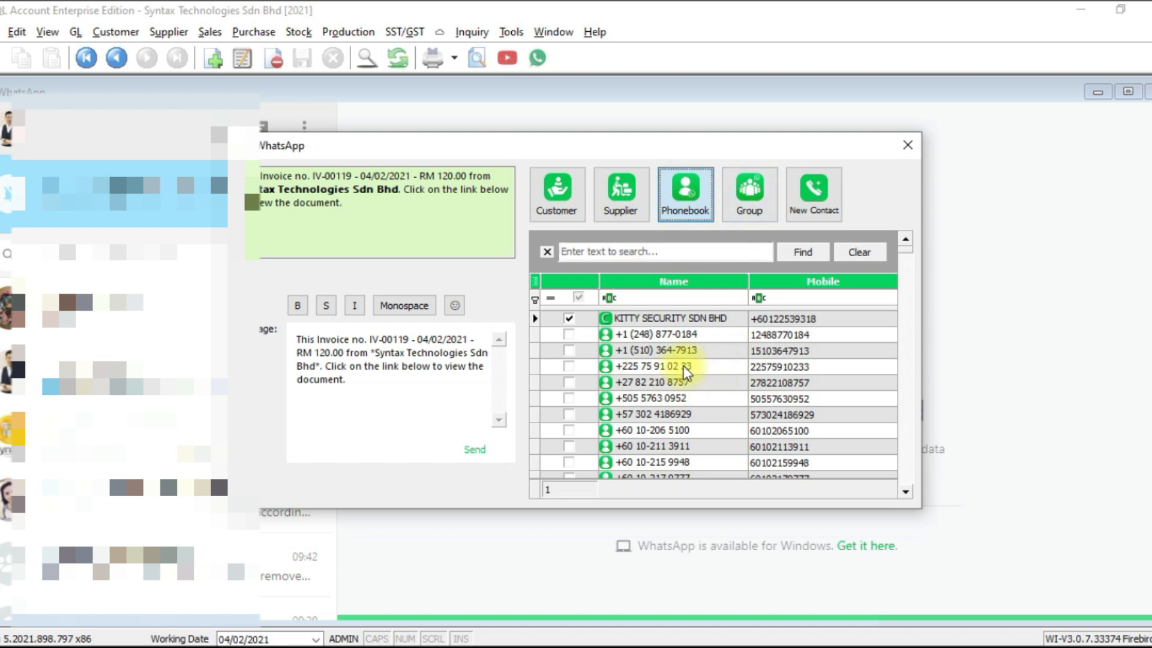
pyautogui.click(749, 194)
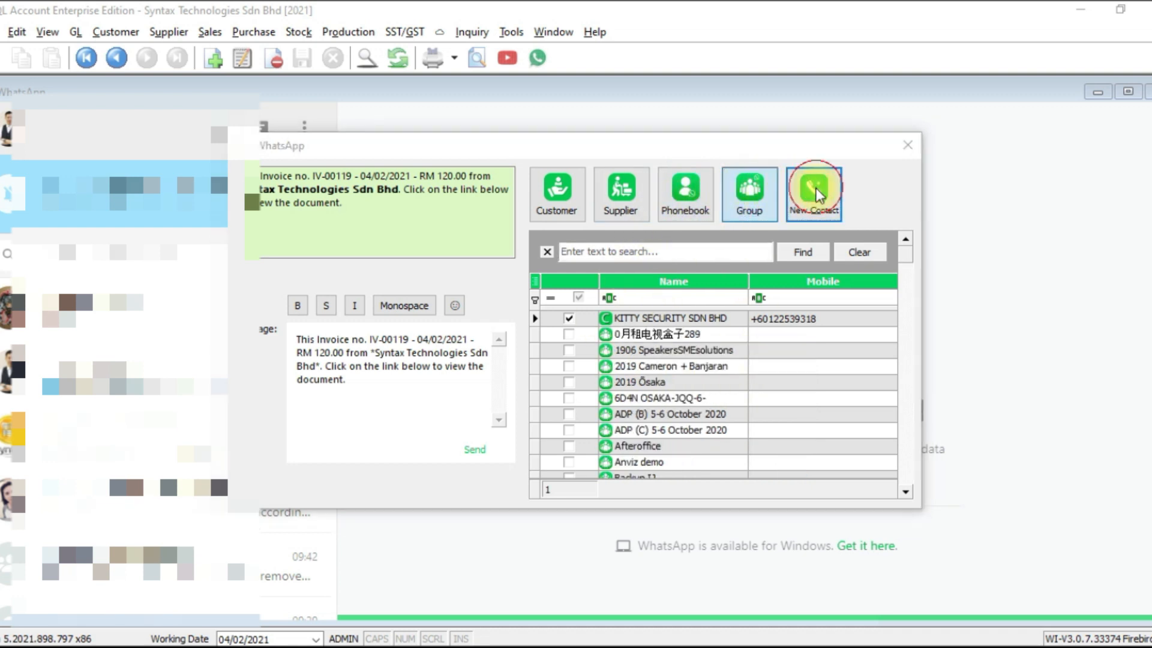
pyautogui.click(812, 191)
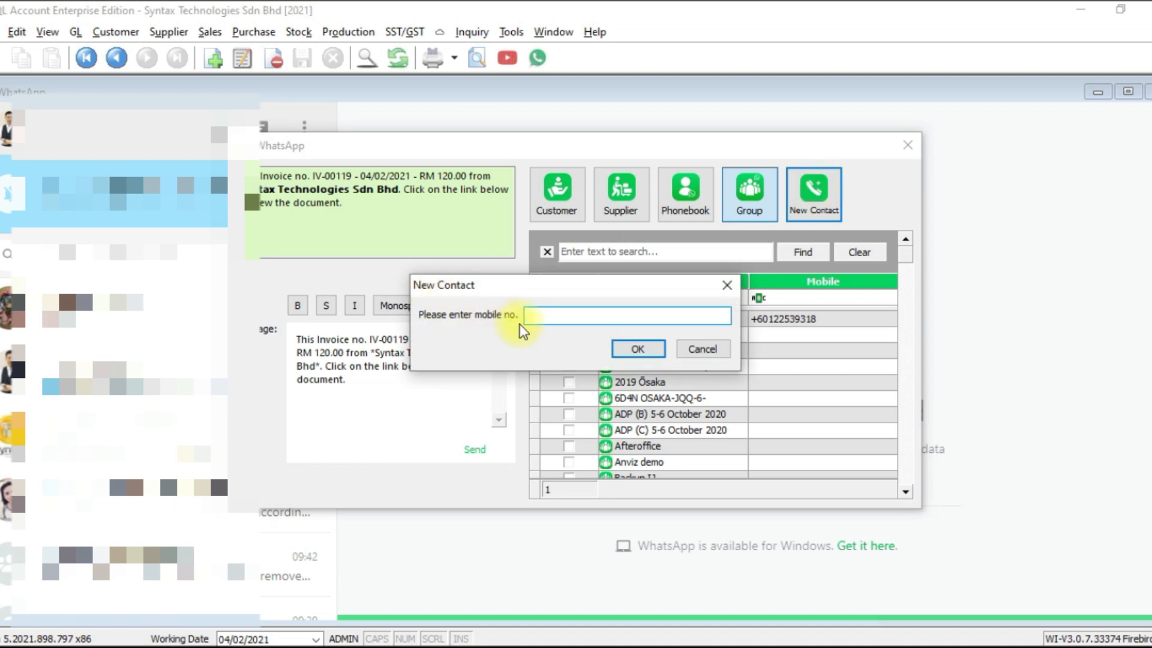
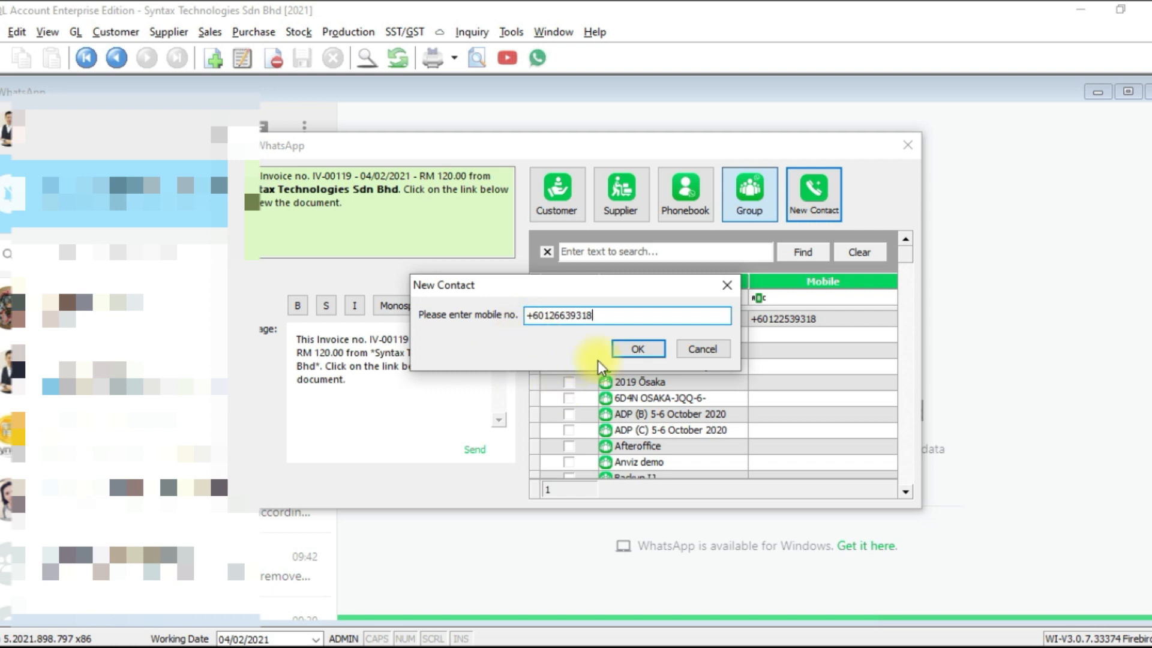
pyautogui.click(636, 348)
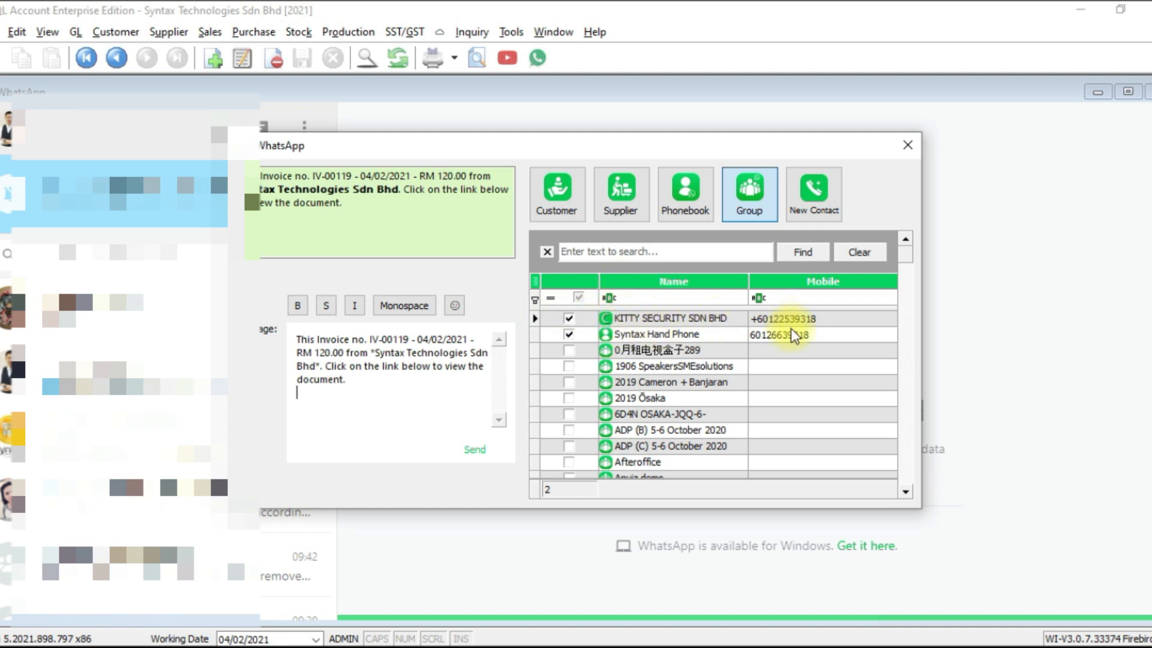
pyautogui.moveTo(530, 418)
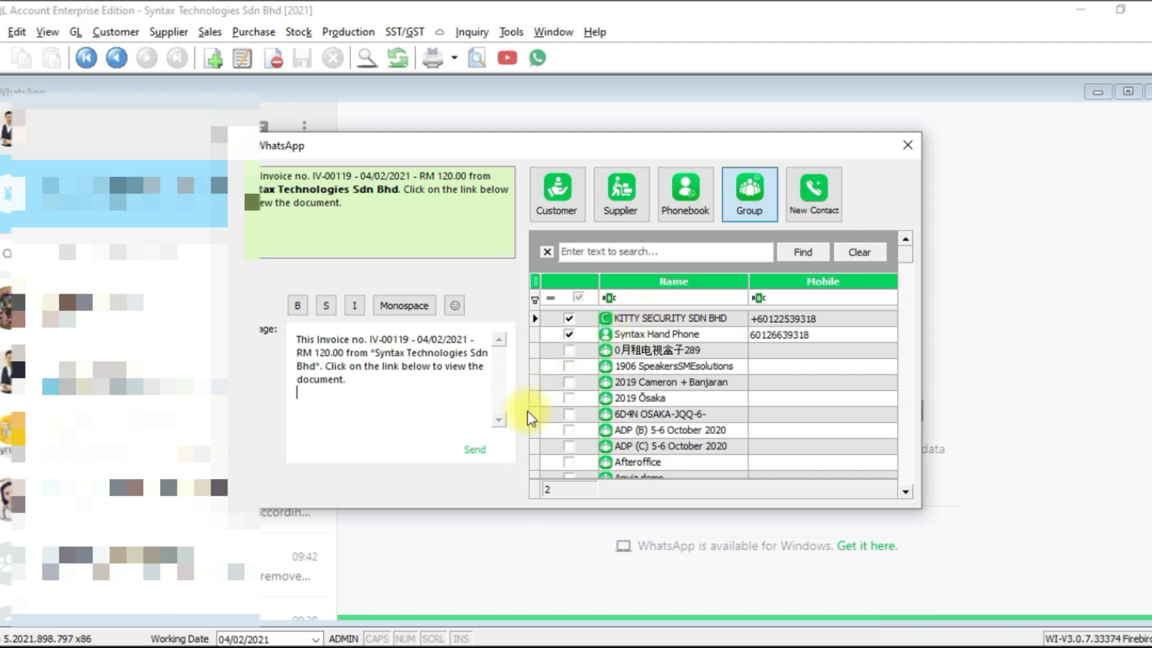
# Send the IV-00119 message with Sales Invoice 3 (Simple).pdf through WhatsApp Web.
pyautogui.click(474, 449)
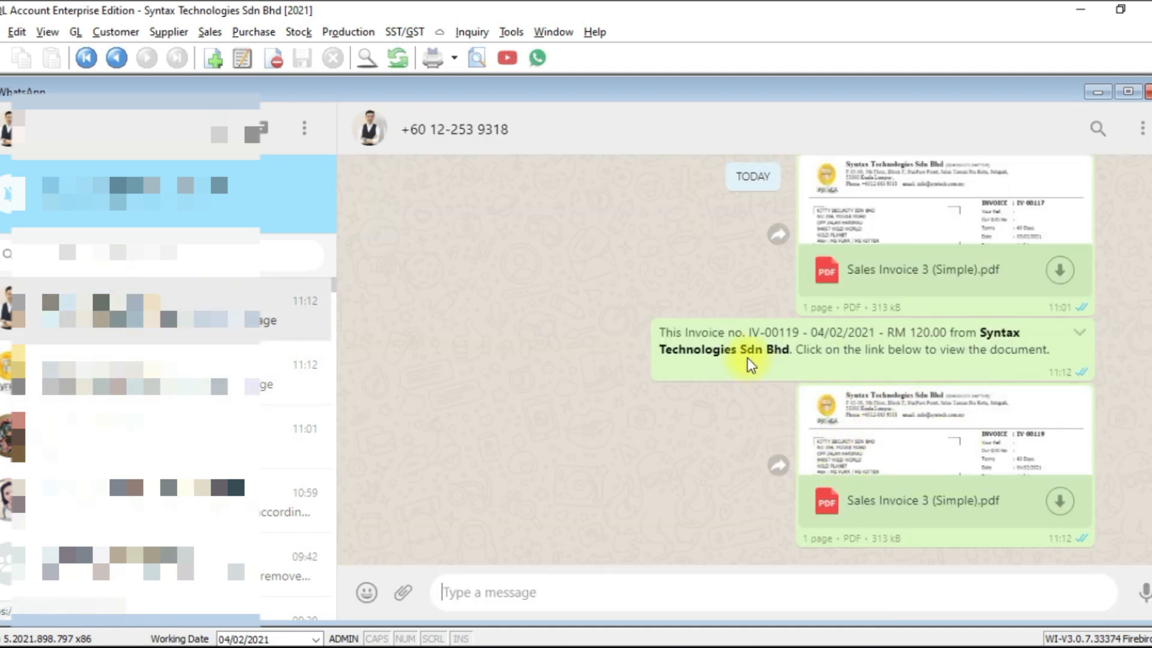
pyautogui.moveTo(724, 396)
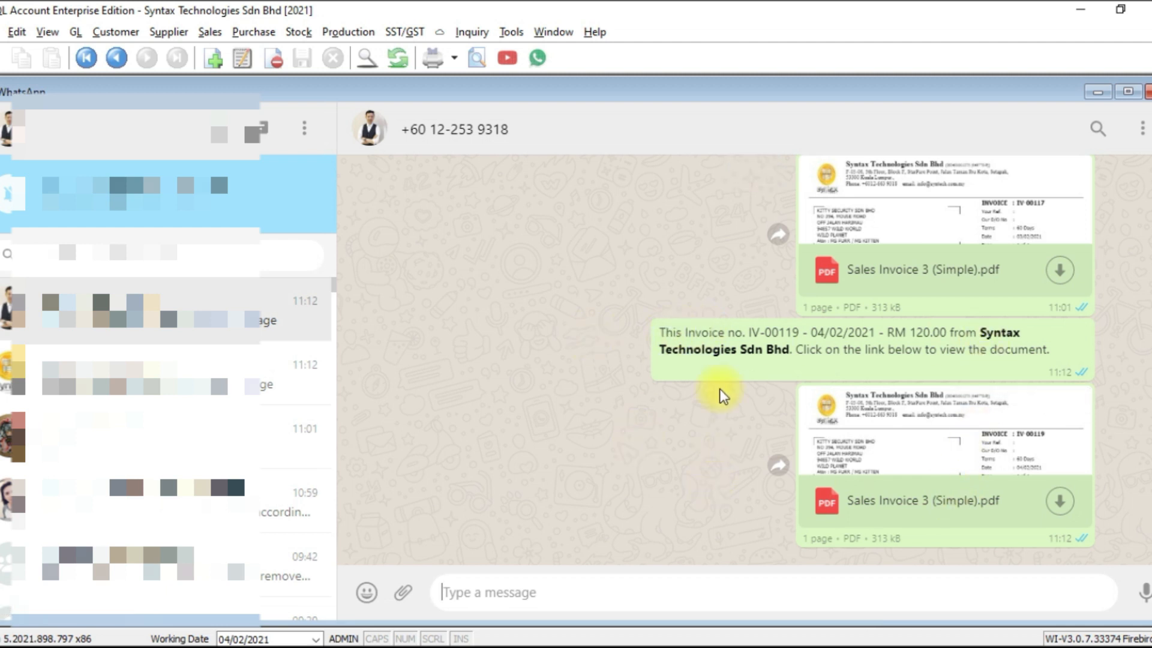